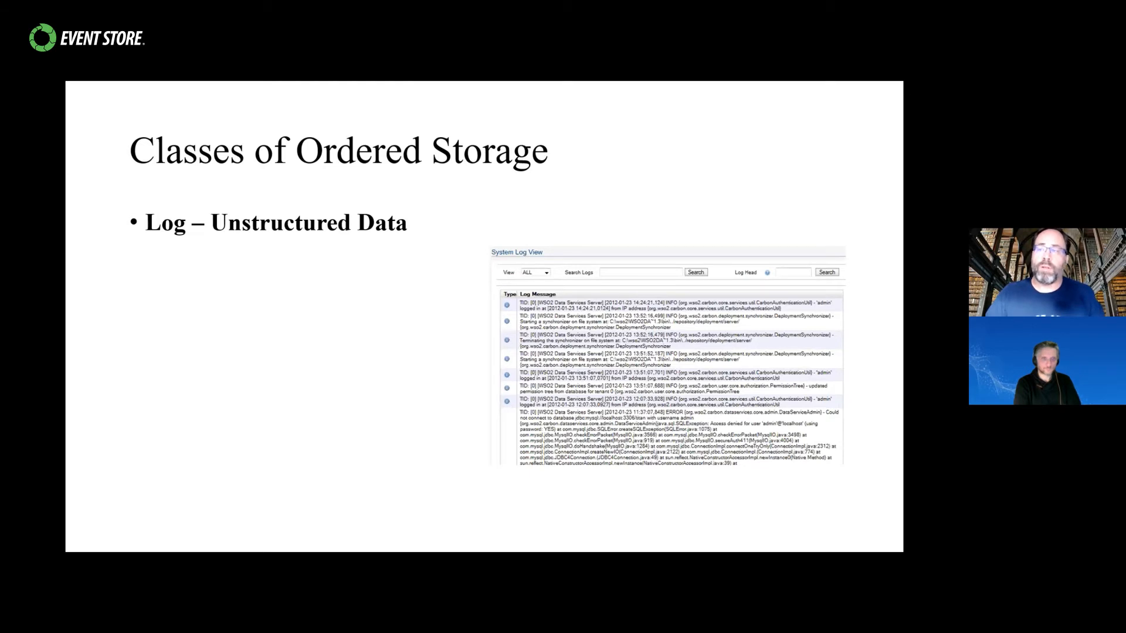
{"action": "mouse_move", "coordinate": [441, 391]}
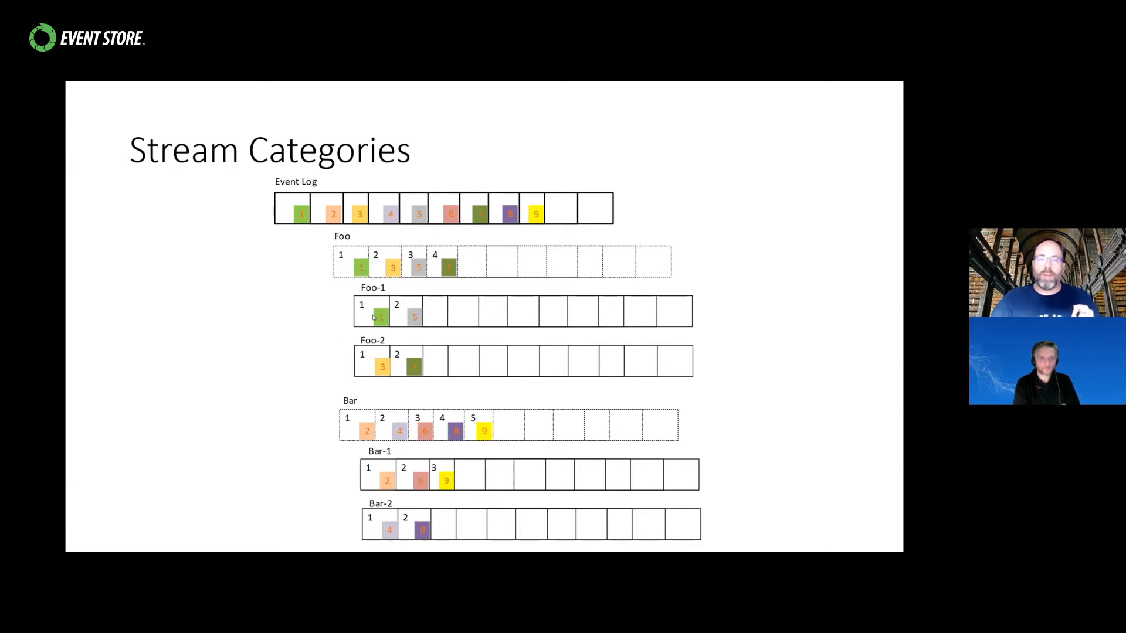
{"action": "mouse_move", "coordinate": [529, 330]}
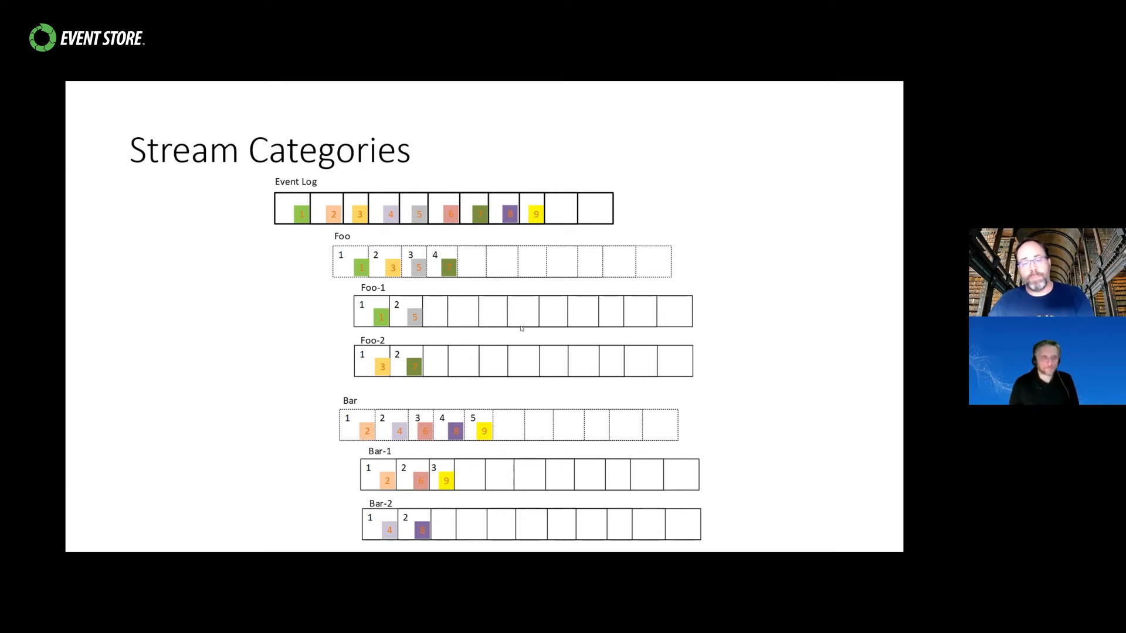
{"action": "mouse_move", "coordinate": [313, 386]}
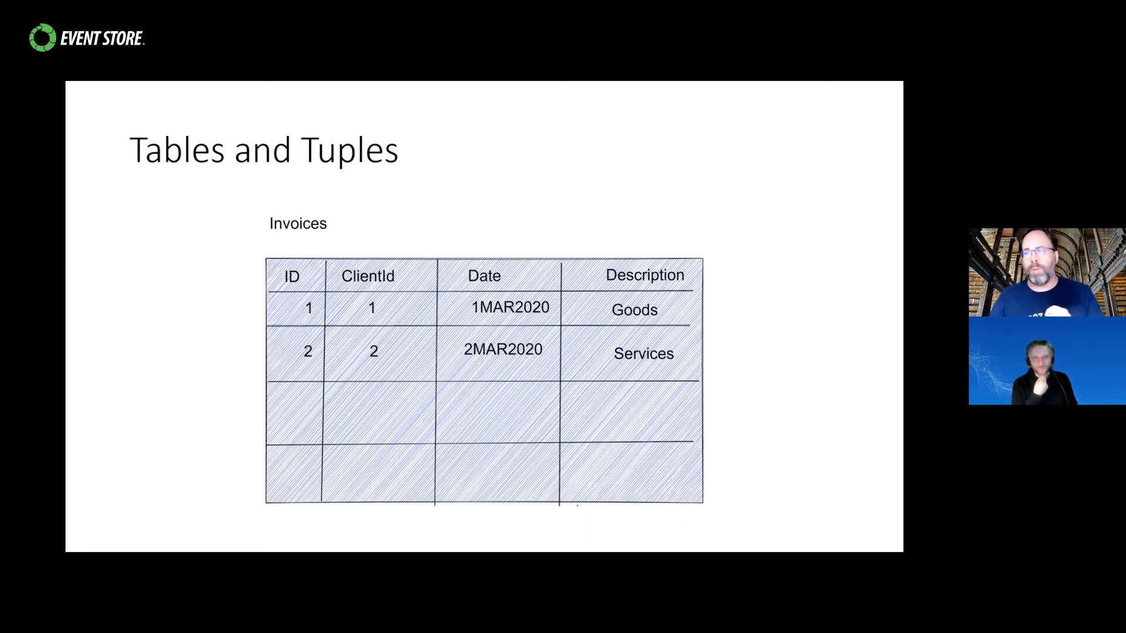
{"action": "mouse_move", "coordinate": [256, 423]}
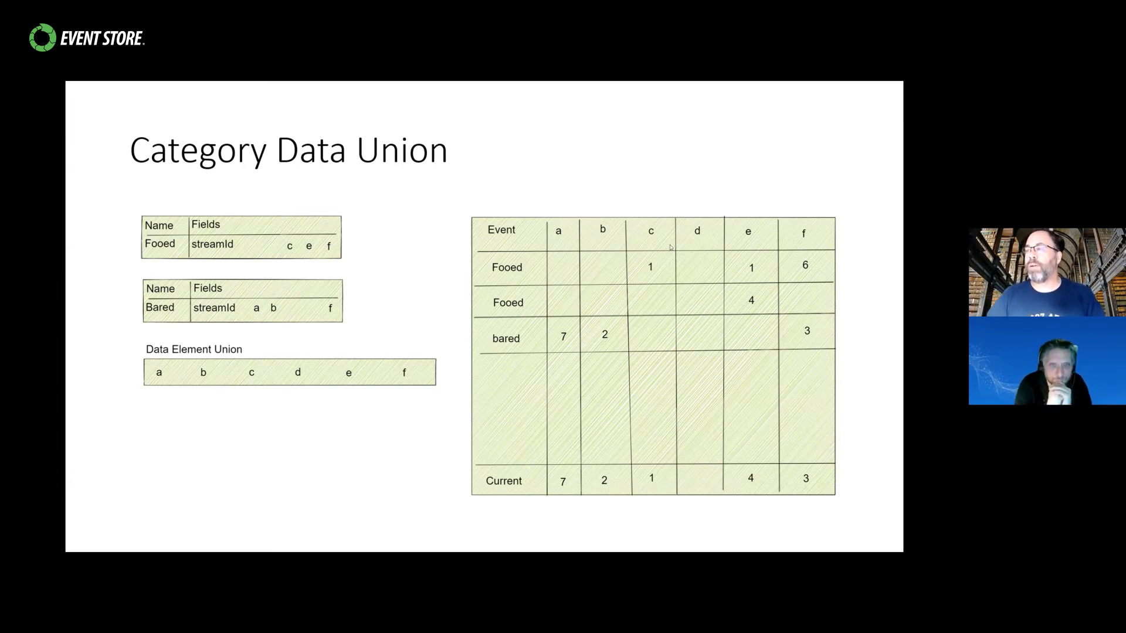
{"action": "mouse_move", "coordinate": [248, 246]}
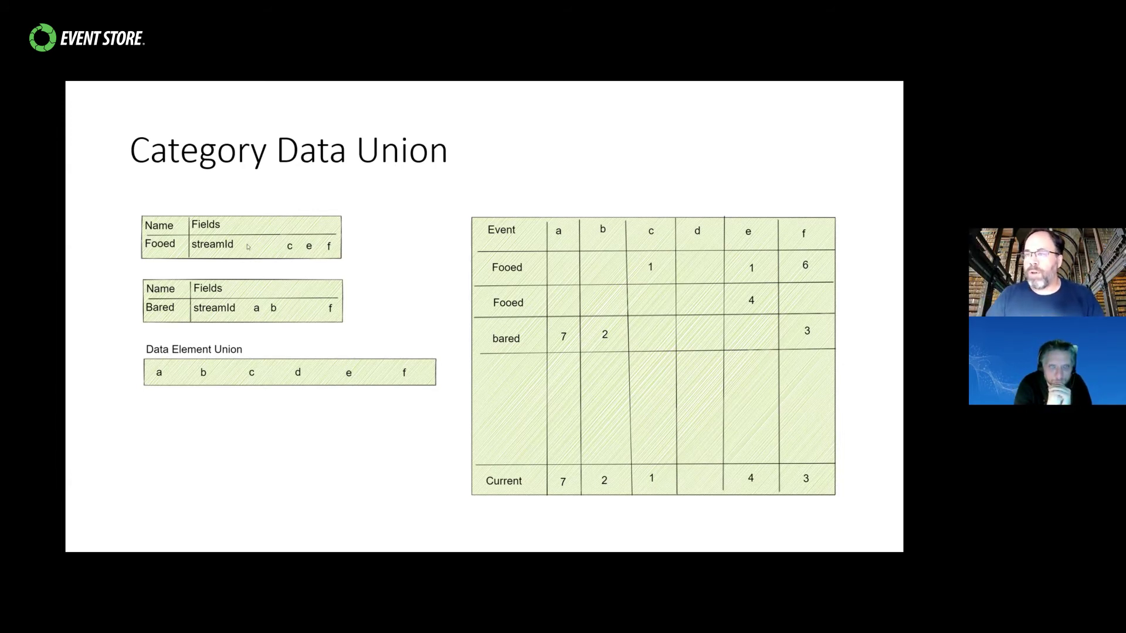